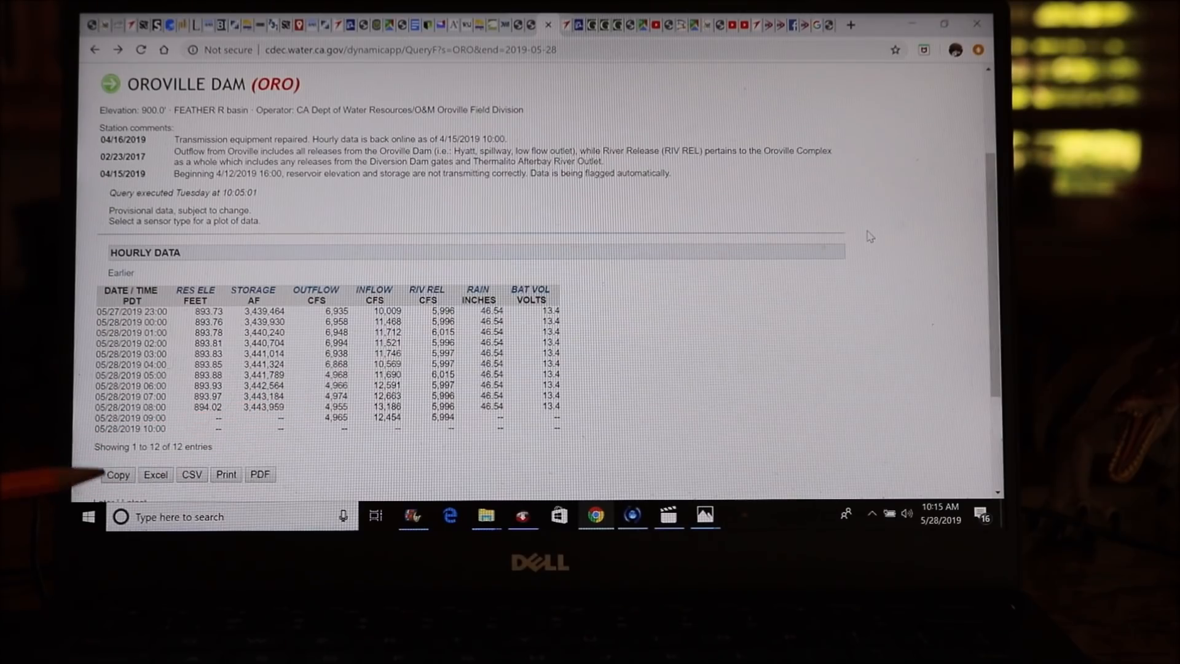
View the Daily ORO Data table of storage, outflow, inflow and precipitation for late April–May 2019.
{"action": "scroll", "scroll_direction": "down", "scroll_amount": 3}
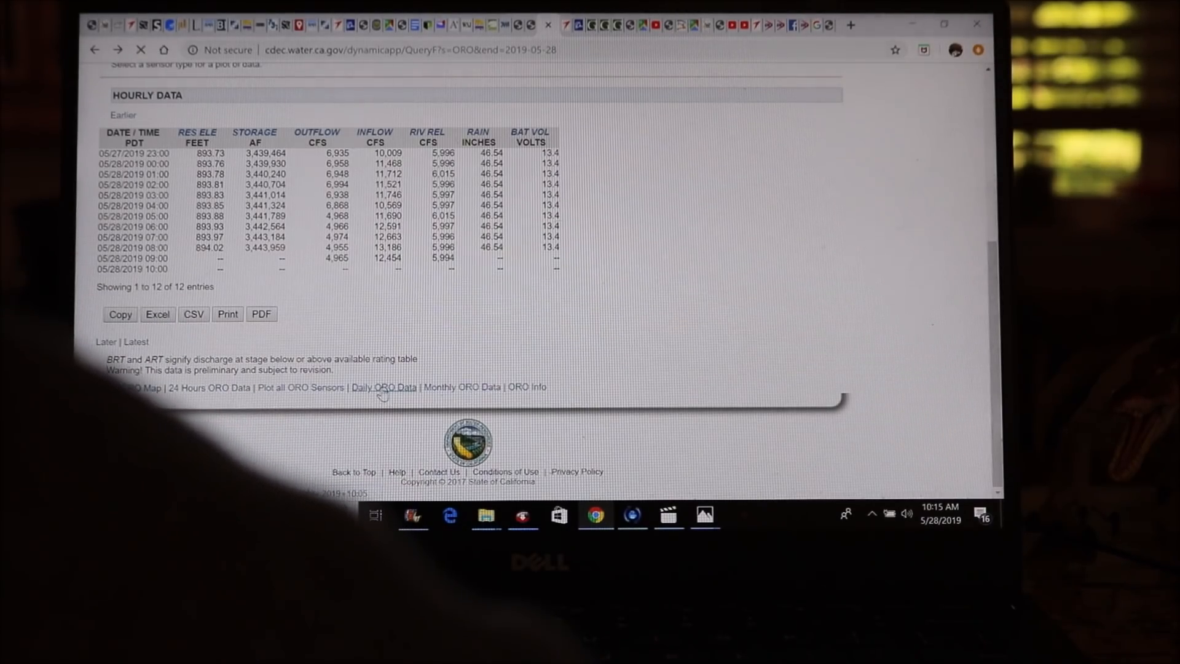
{"action": "left_click", "coordinate": [383, 387]}
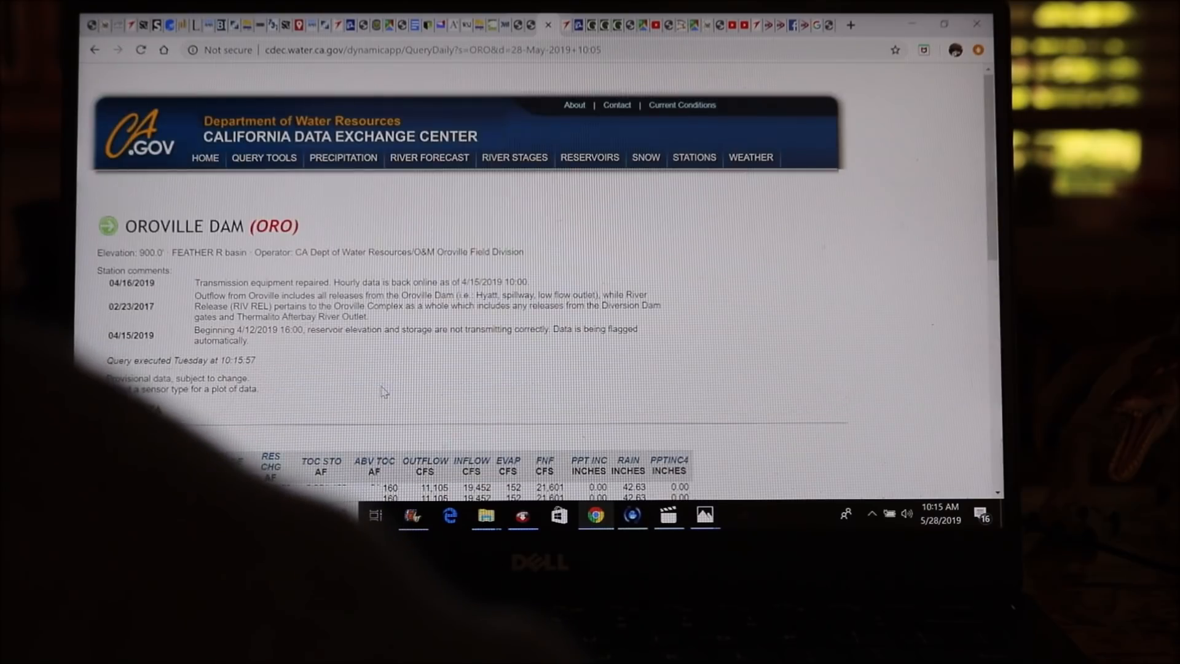
{"action": "scroll", "scroll_direction": "down", "scroll_amount": 3}
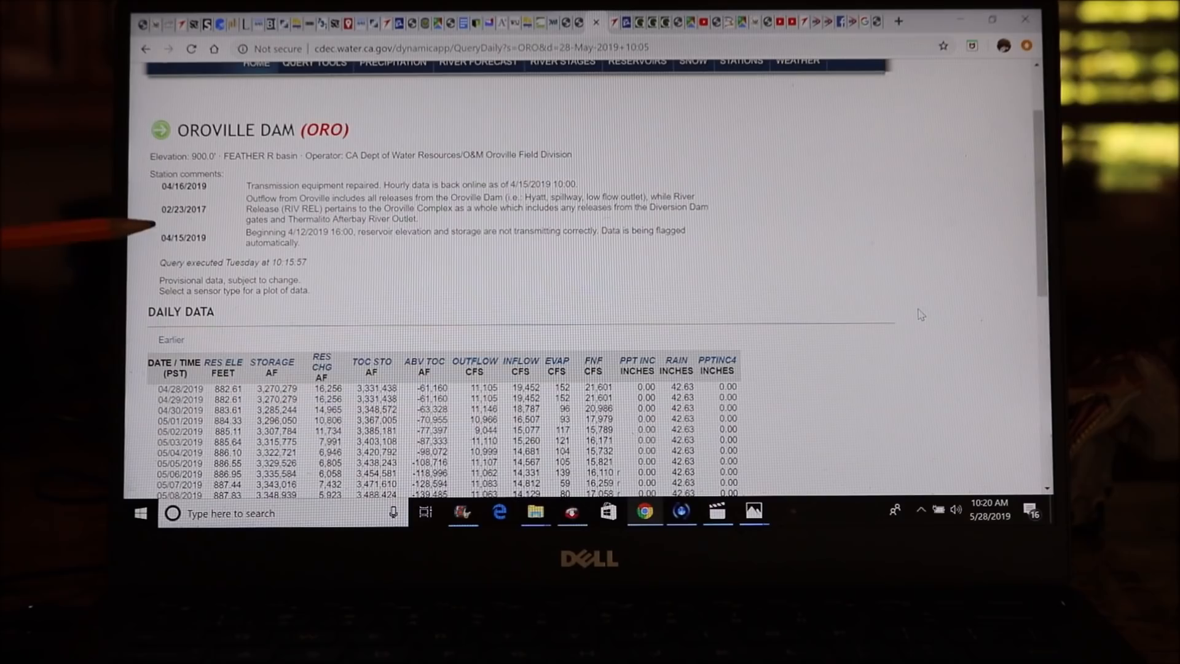
{"action": "scroll", "scroll_direction": "down", "scroll_amount": 3}
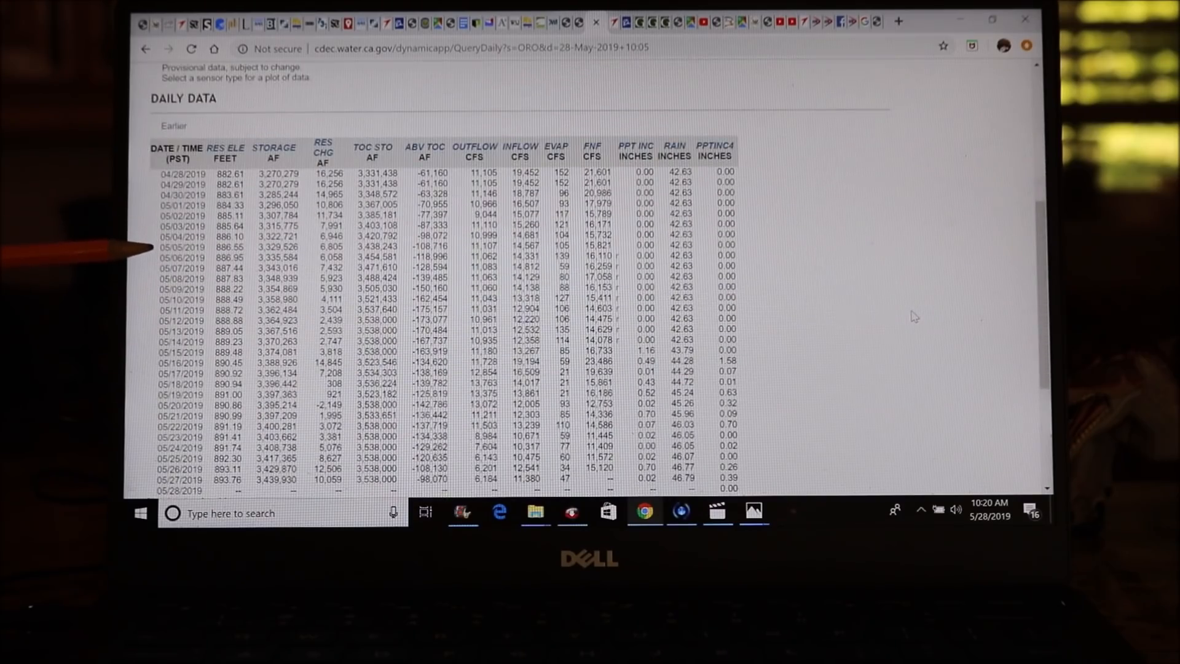
{"action": "scroll", "scroll_direction": "down", "scroll_amount": 3}
{"action": "type", "text": "12"}
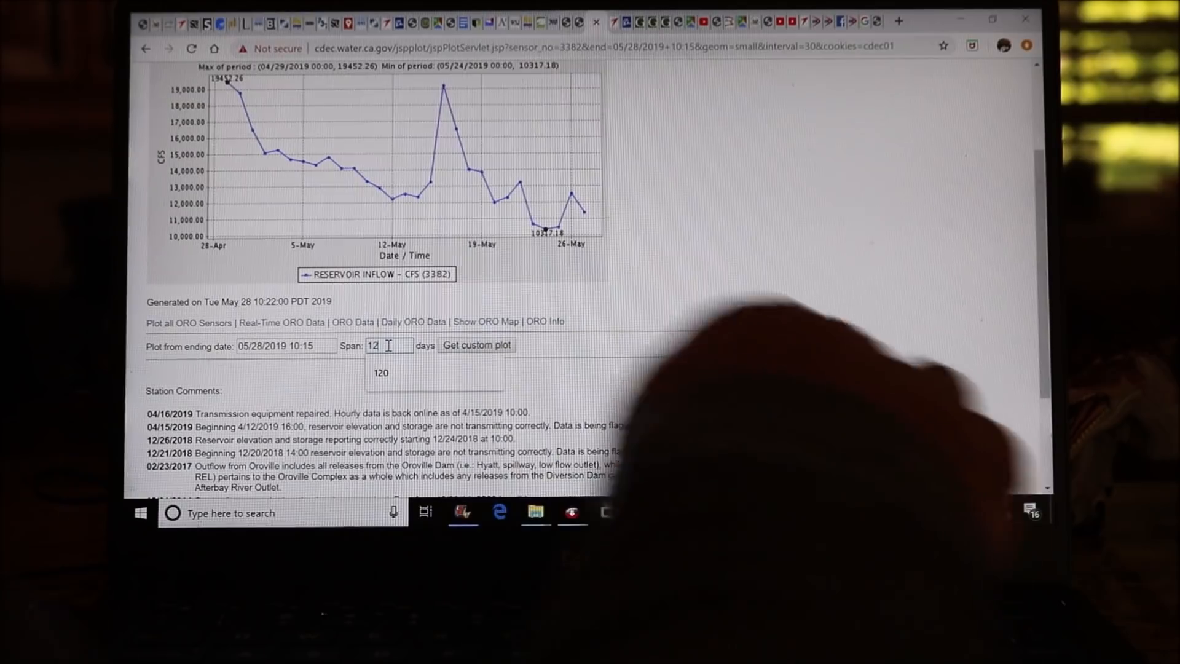
Regenerate the inflow custom plot with a 120-day span ending May 28, 2019.
{"action": "left_click", "coordinate": [381, 373]}
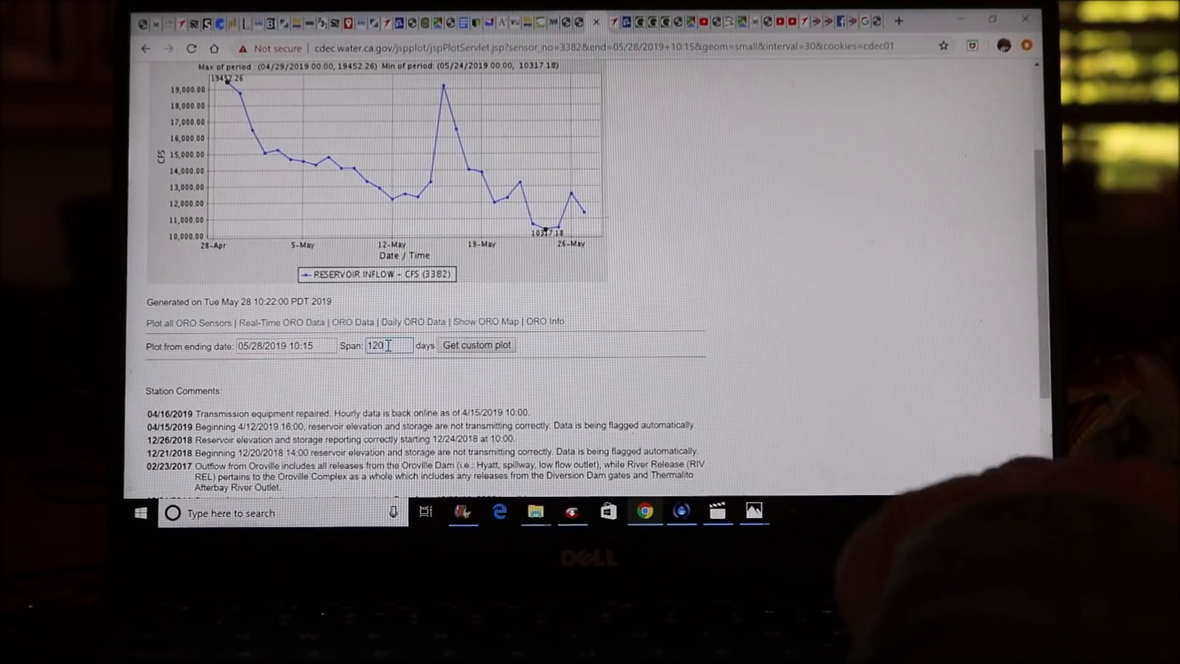
{"action": "left_click", "coordinate": [476, 344]}
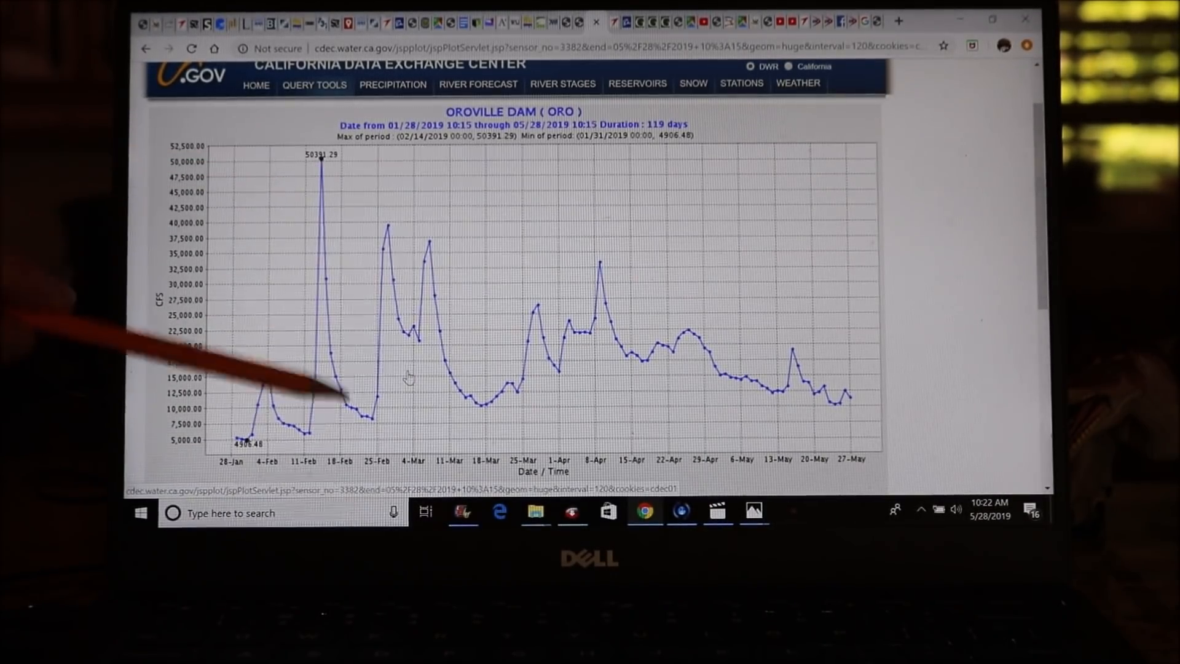
{"action": "mouse_move", "coordinate": [497, 395]}
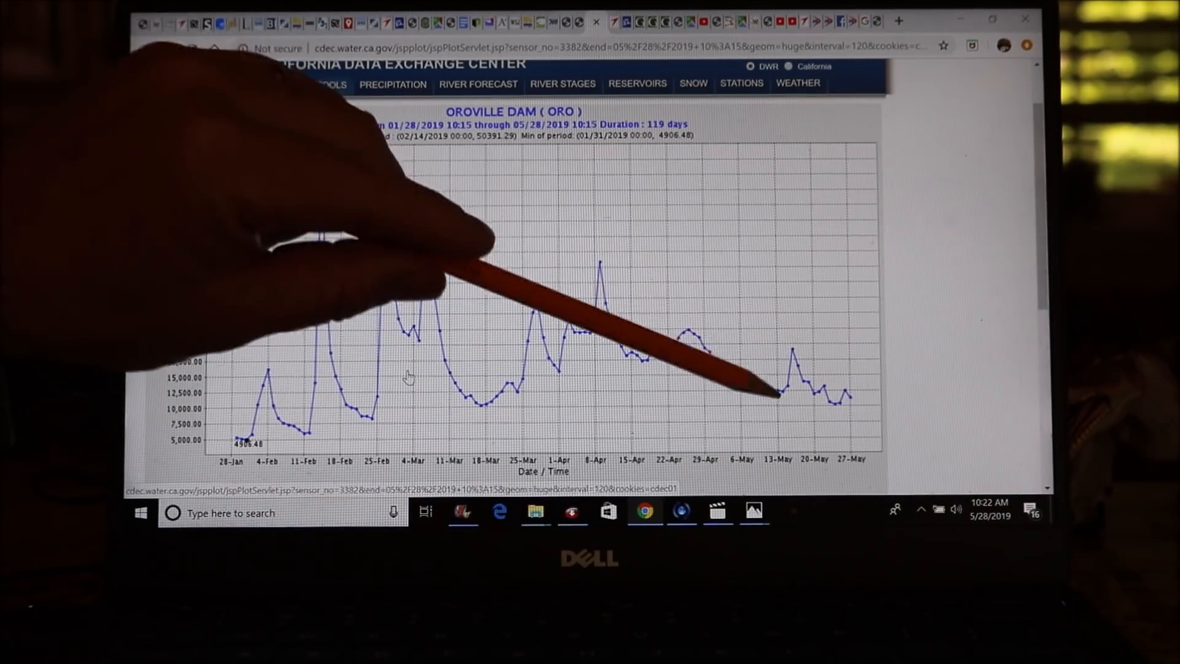
{"action": "mouse_move", "coordinate": [408, 377]}
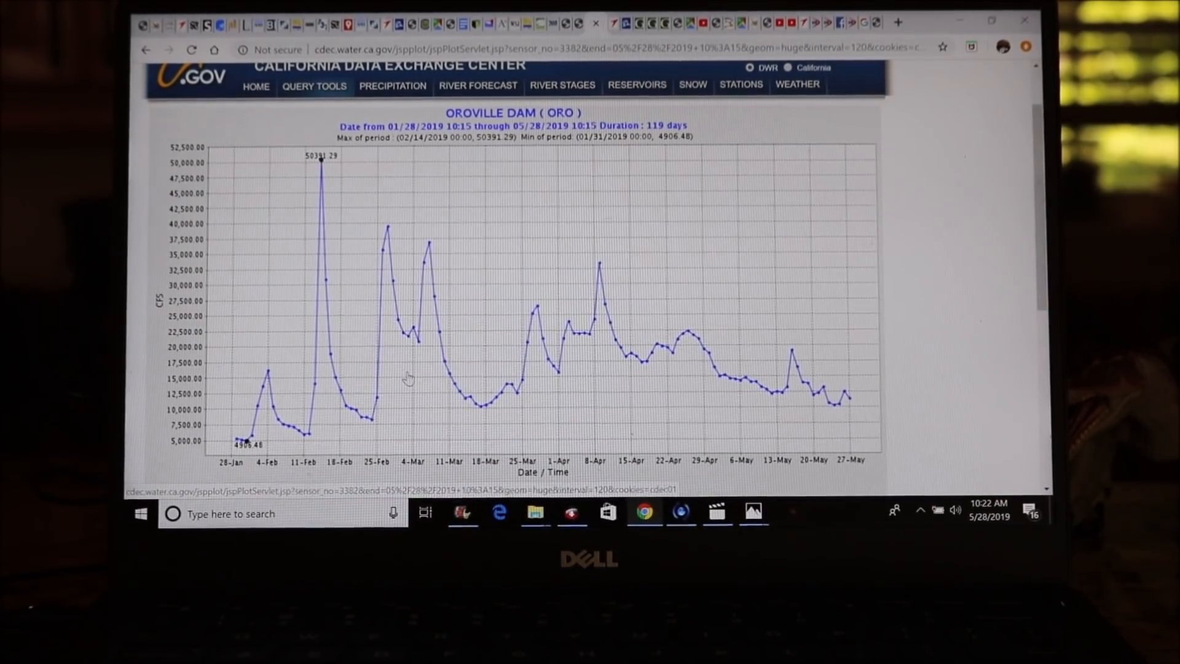
Scroll through the 120-day Oroville Dam inflow plot shown for 2017.
{"action": "scroll", "scroll_direction": "down", "scroll_amount": 3}
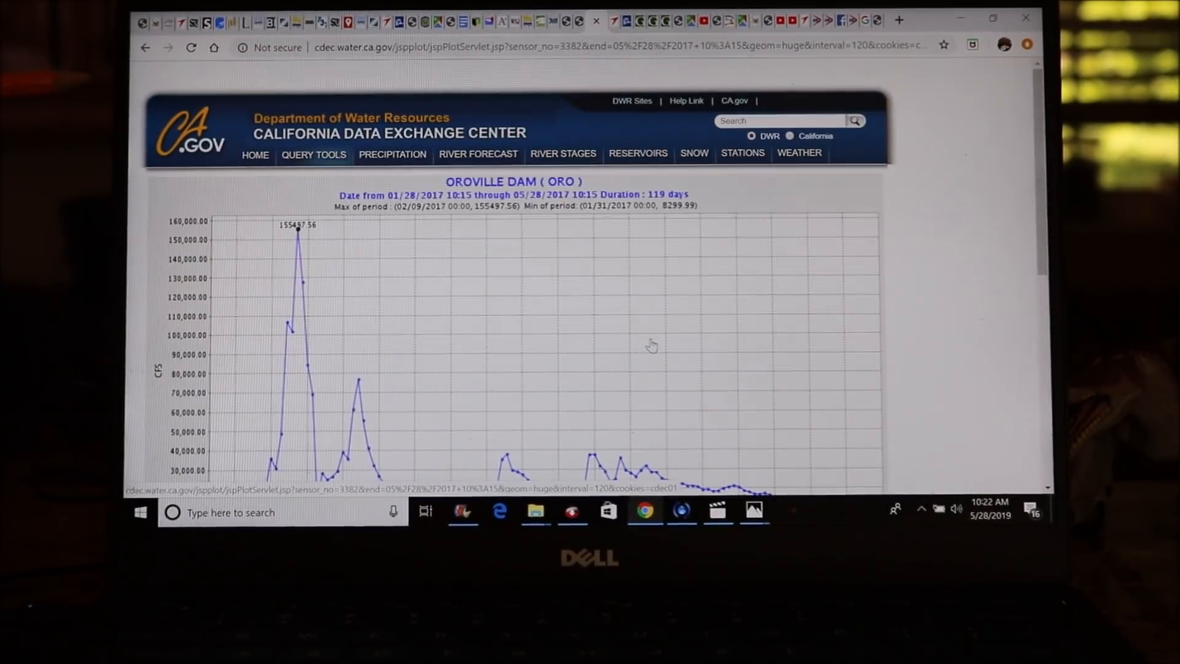
{"action": "scroll", "scroll_direction": "down", "scroll_amount": 3}
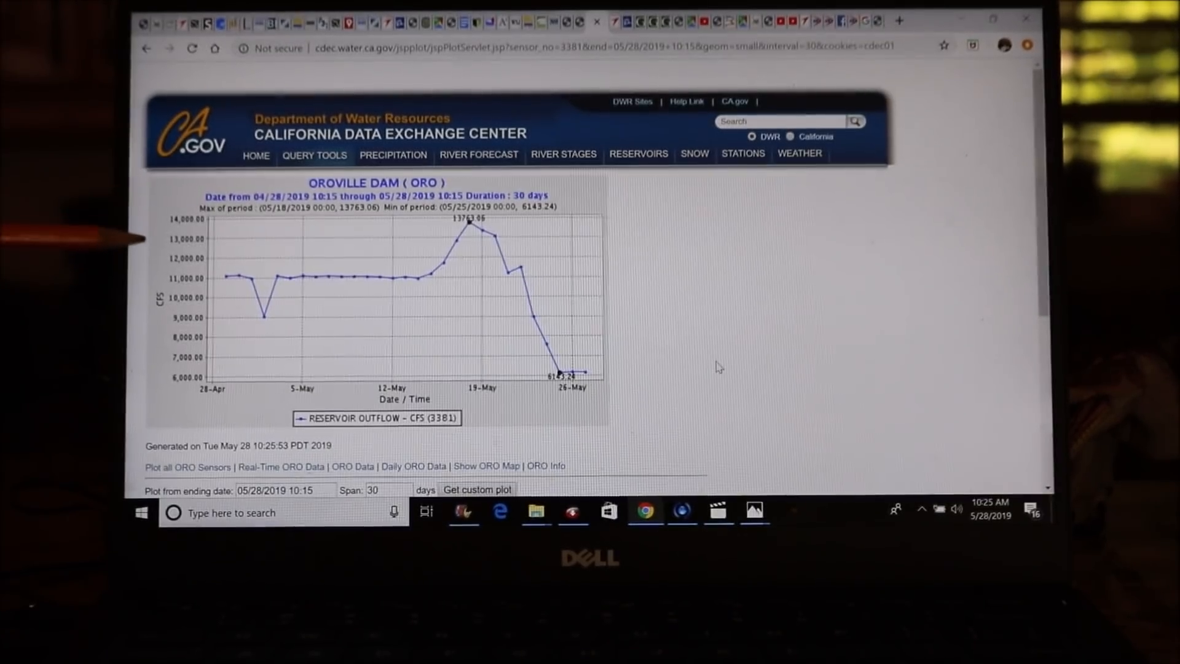
Generate the Oroville Dam outflow custom plot for a 120-day span ending May 28, 2019.
{"action": "scroll", "scroll_direction": "down", "scroll_amount": 3}
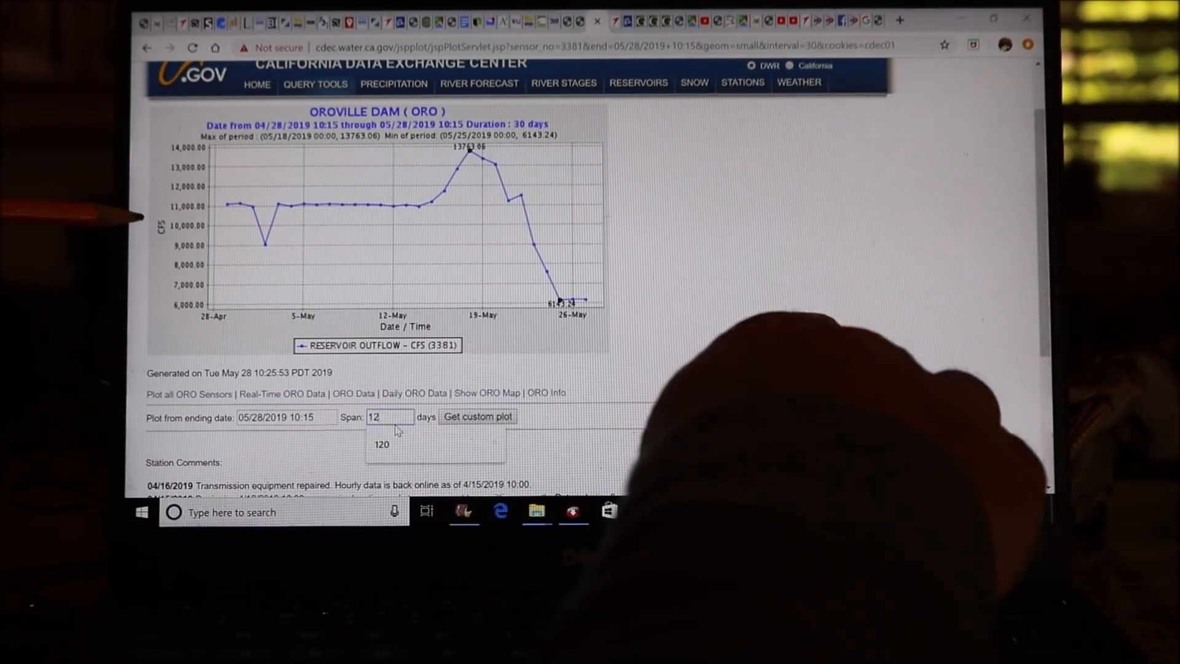
{"action": "left_click", "coordinate": [477, 417]}
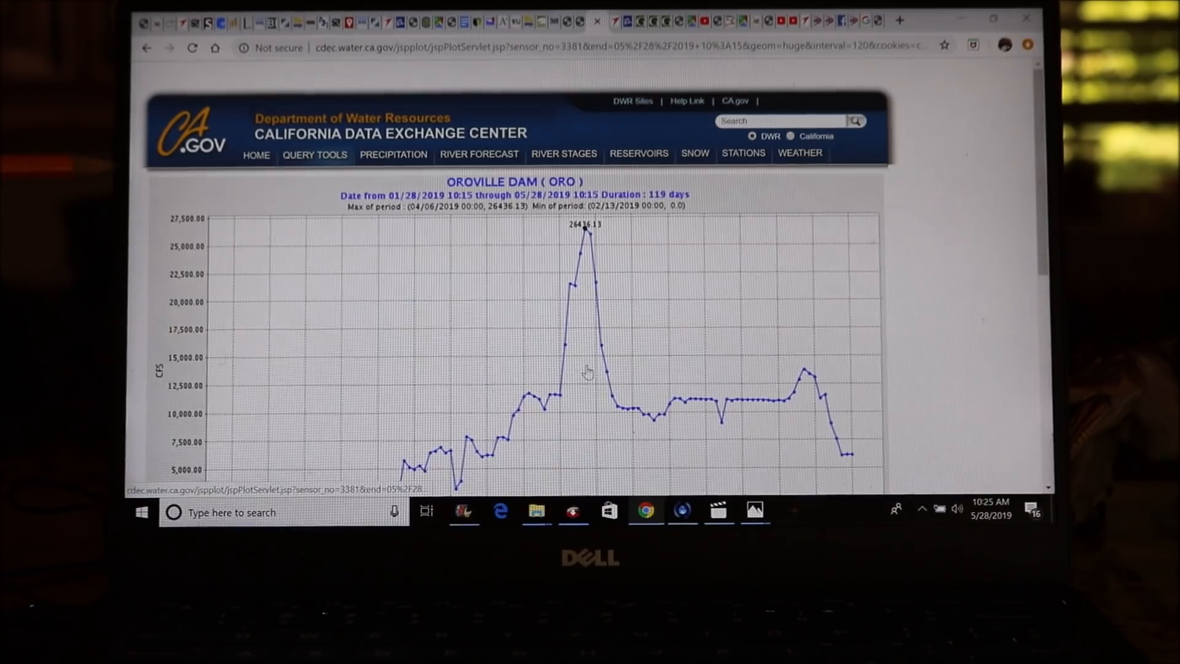
{"action": "scroll", "scroll_direction": "down", "scroll_amount": 3}
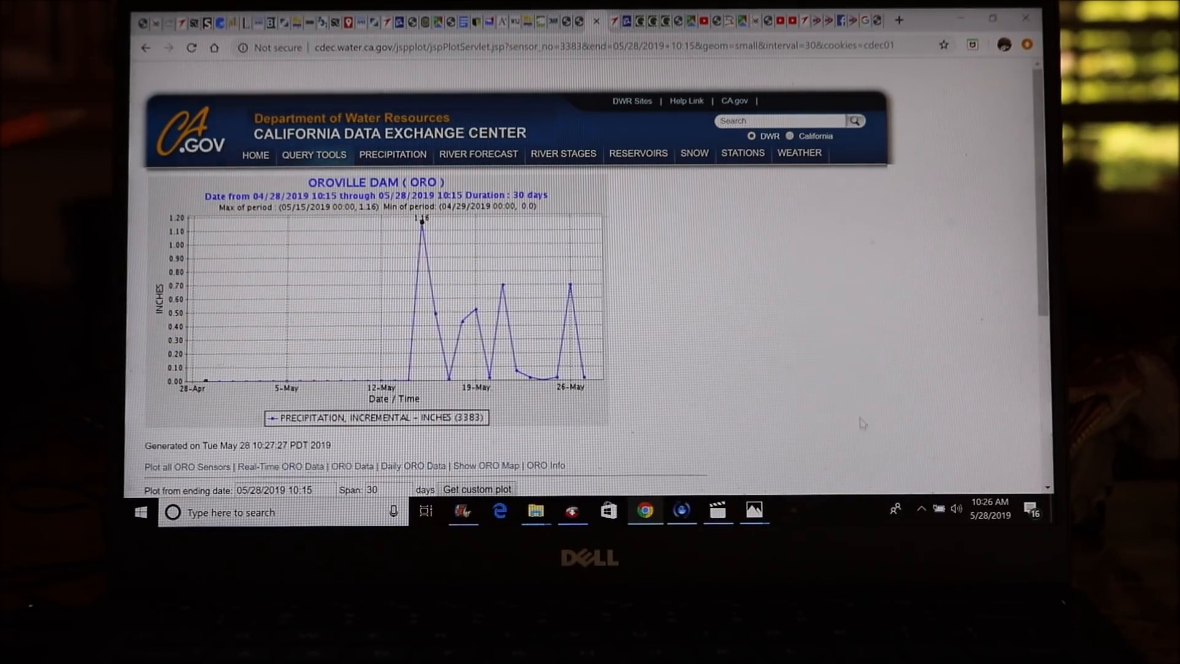
Enter a 120-day span for the Oroville Dam incremental precipitation plot.
{"action": "scroll", "scroll_direction": "down", "scroll_amount": 3}
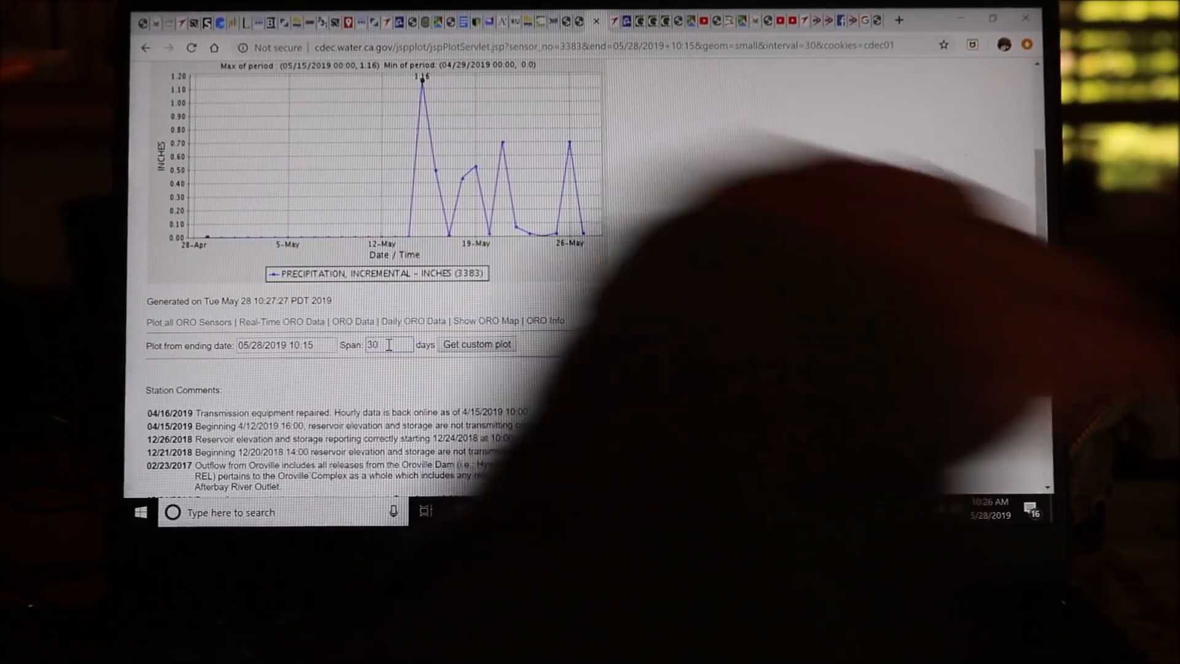
{"action": "type", "text": "120"}
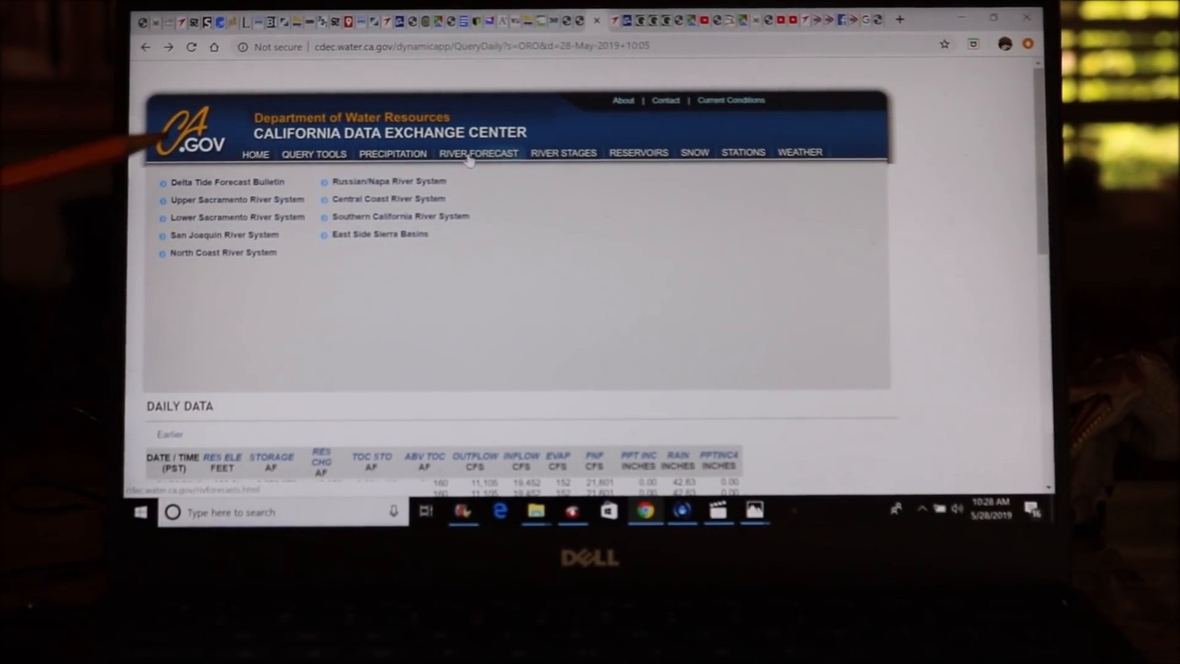
Switch to the Oroville Dam hourly data page listing readings through 08:00 May 28, 2019.
{"action": "left_click", "coordinate": [479, 154]}
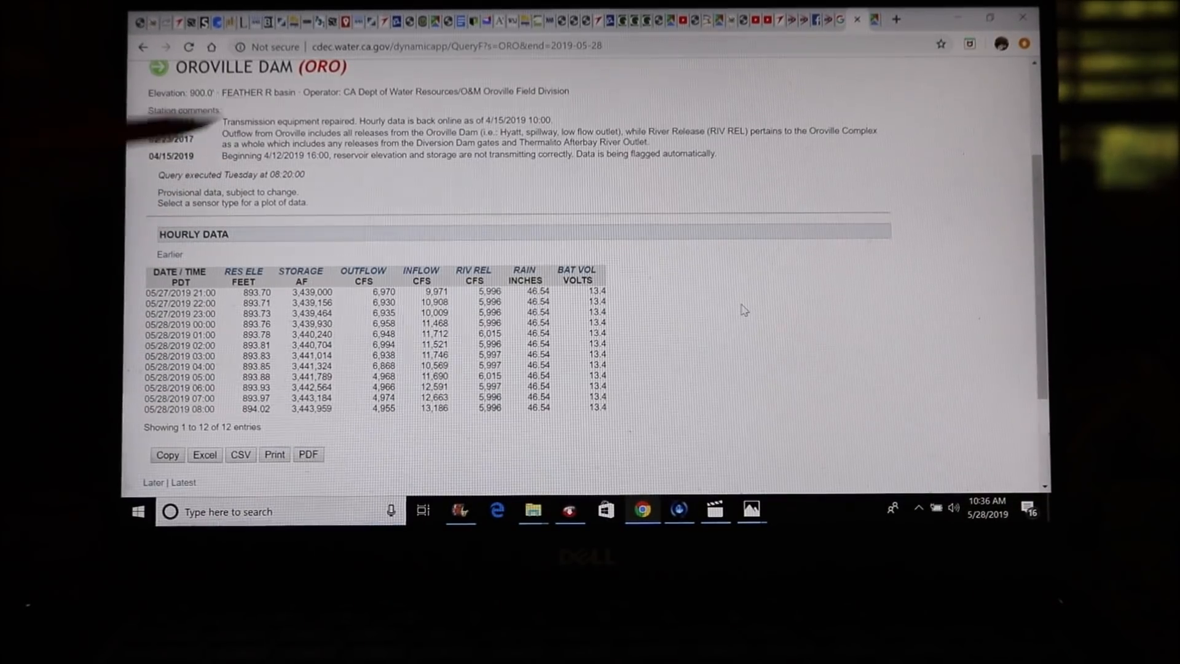
{"action": "mouse_move", "coordinate": [875, 18]}
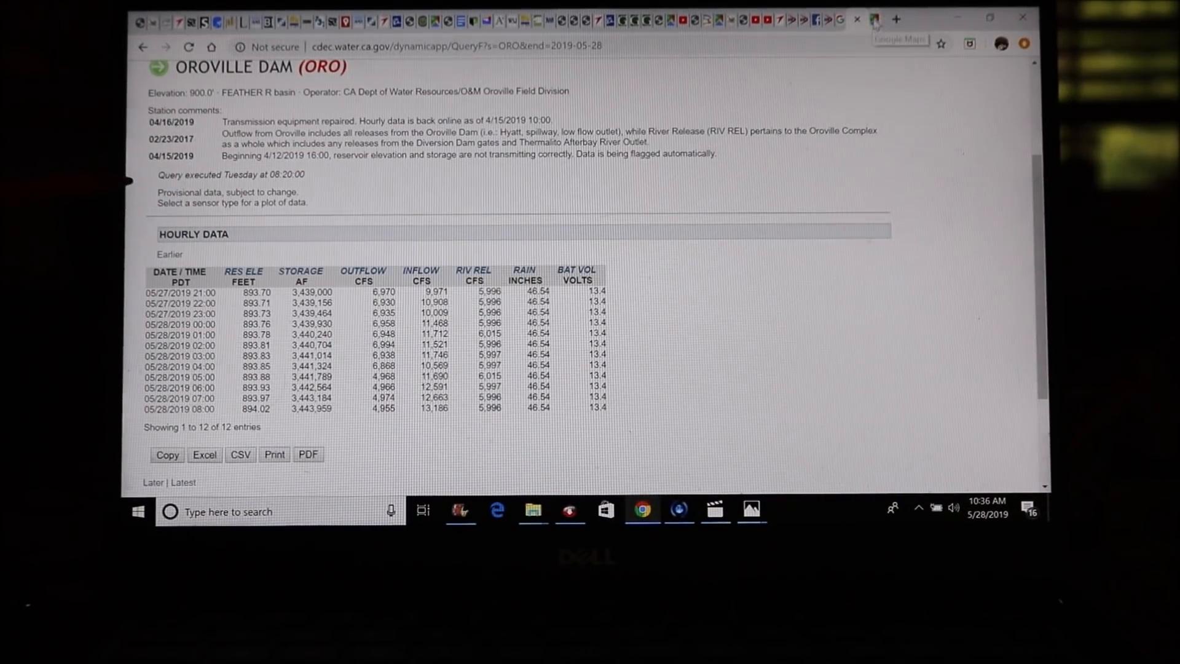
View the Feather River near Gridley rain-plus-melt and stage/flow forecast graph through June 2.
{"action": "left_click", "coordinate": [900, 39]}
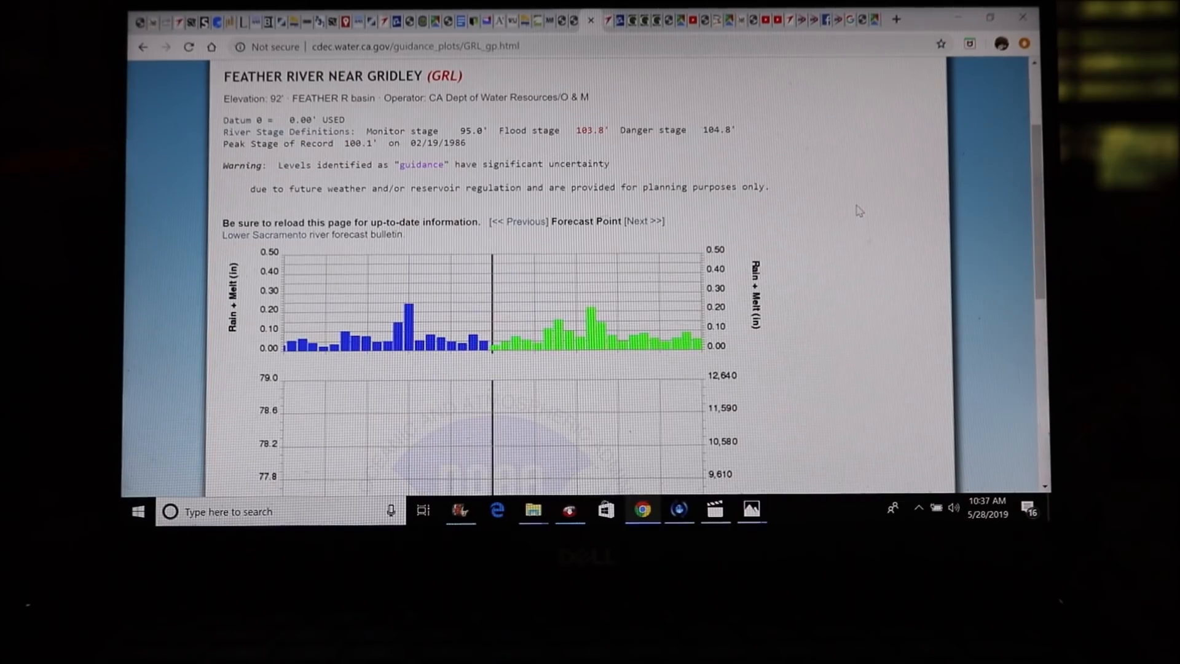
{"action": "scroll", "scroll_direction": "down", "scroll_amount": 3}
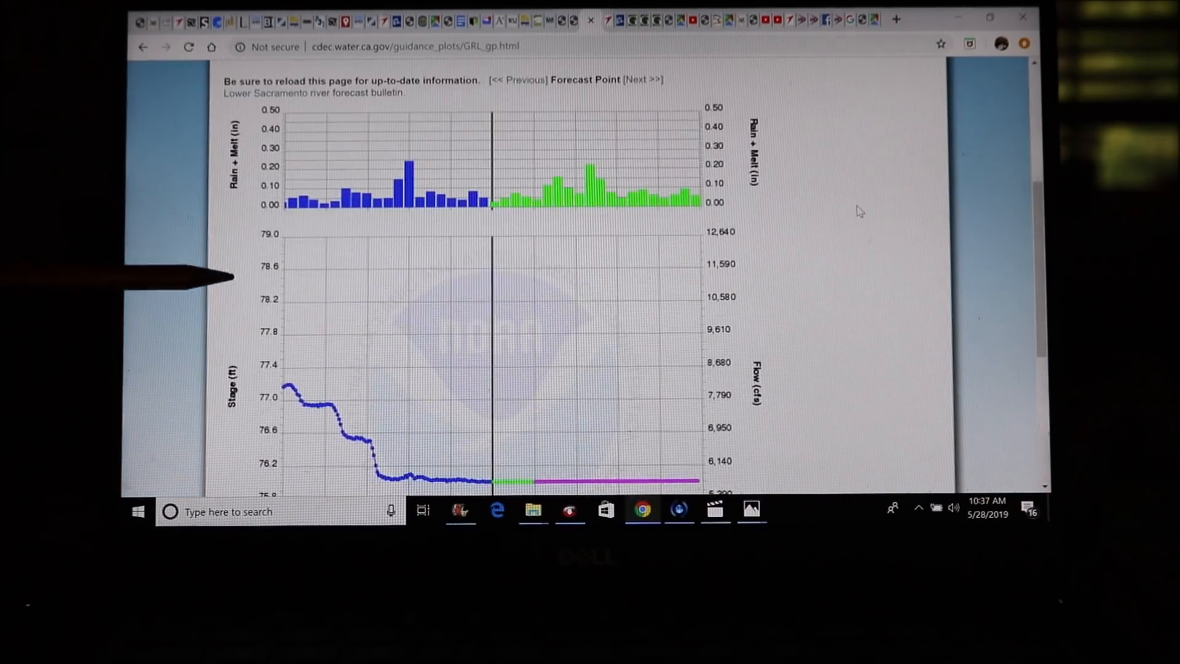
{"action": "scroll", "scroll_direction": "down", "scroll_amount": 3}
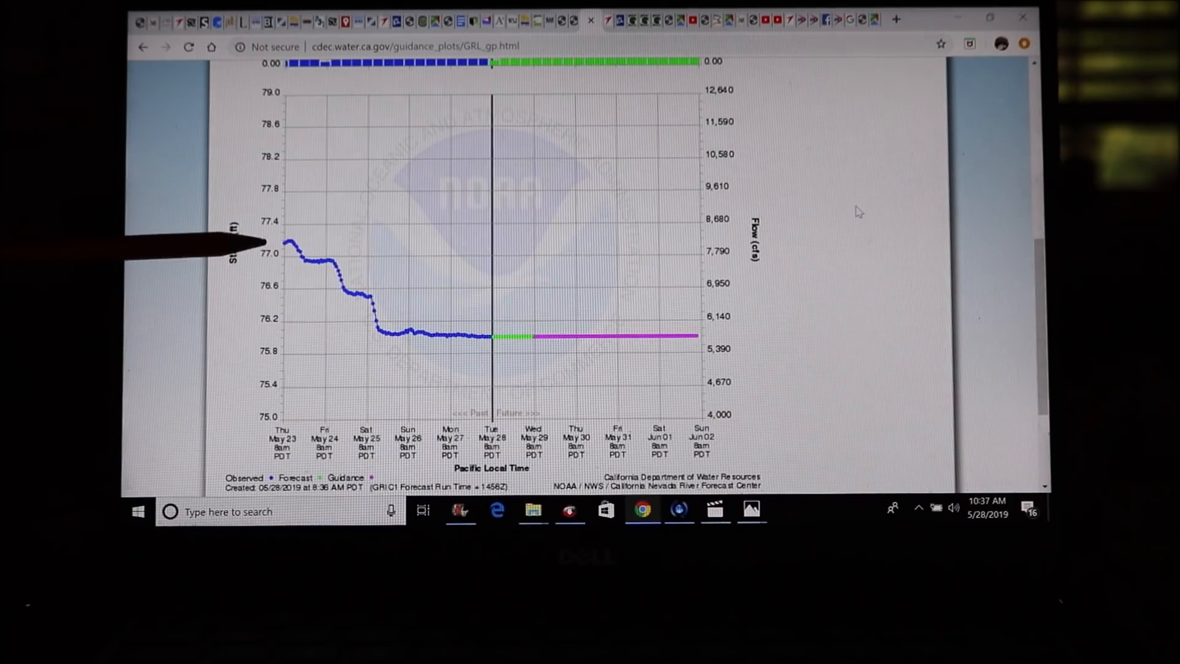